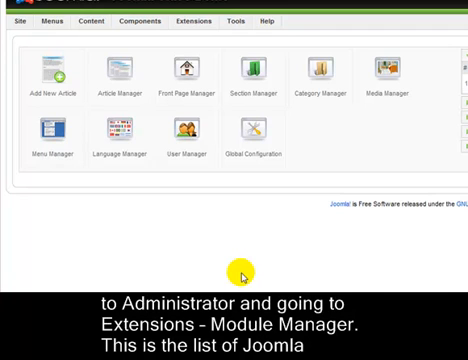
# - Bring up the Module Manager list from the Extensions menu
pyautogui.click(196, 20)
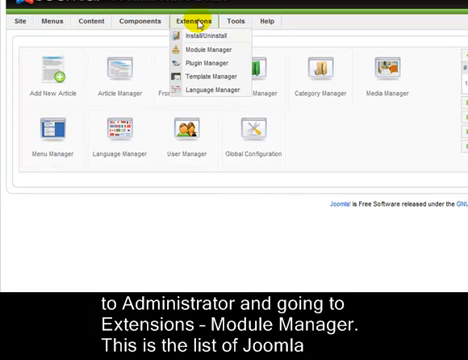
pyautogui.moveTo(208, 48)
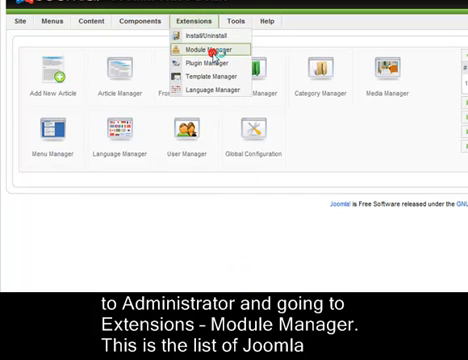
pyautogui.click(200, 48)
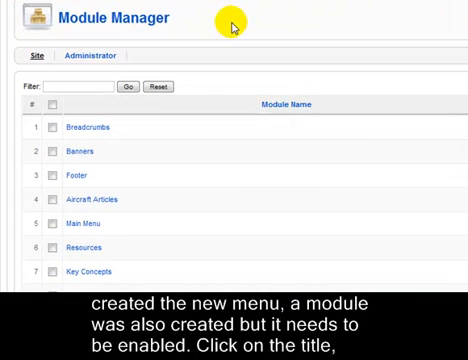
pyautogui.moveTo(92, 200)
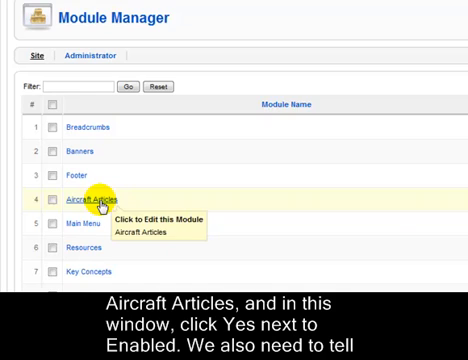
# - Open the Aircraft Articles module for editing from the module list
pyautogui.click(98, 198)
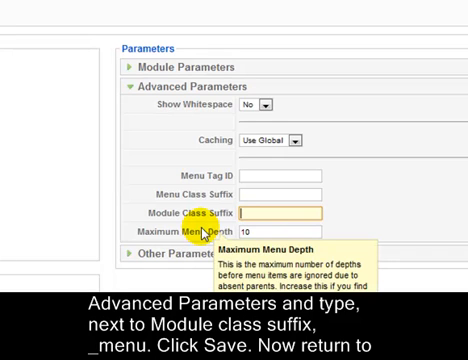
# - Enter _menu as the Module Class Suffix for Aircraft Articles
pyautogui.write('_menu')
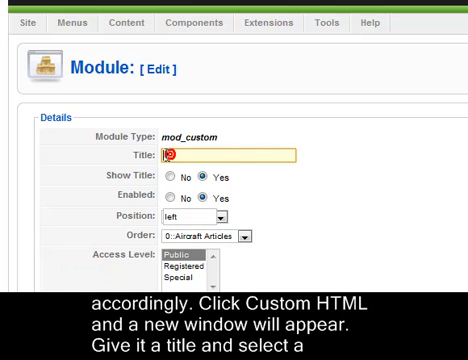
# - Title the new Custom HTML module 'My module'
pyautogui.write('My mo')
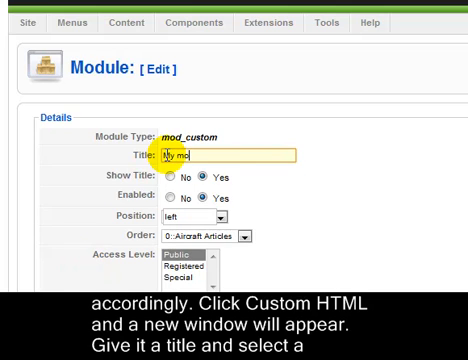
pyautogui.write('dule')
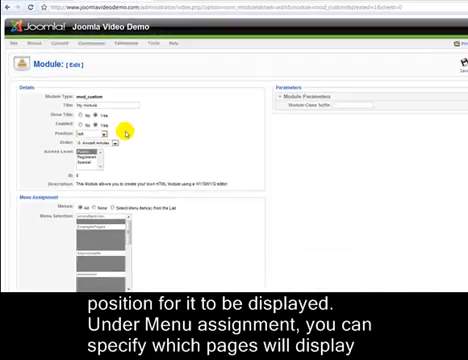
# - Fill in My module's Custom Output text and the _menu class suffix
pyautogui.scroll(-3)
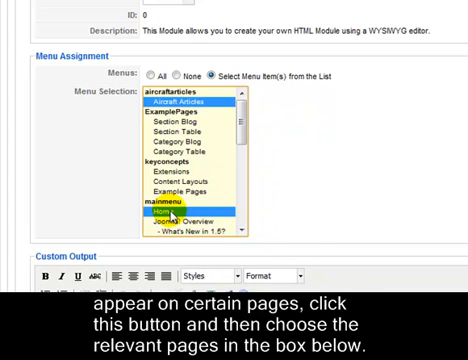
pyautogui.scroll(-3)
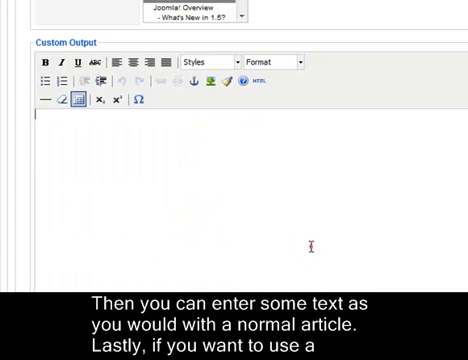
pyautogui.write('Th')
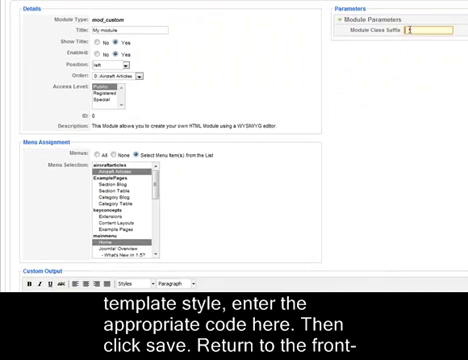
pyautogui.write('_menu')
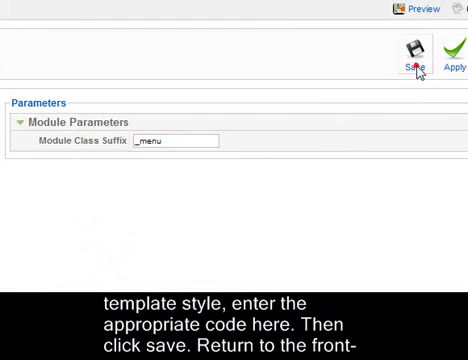
# - Save My module and check it in the front-end site's left column
pyautogui.click(414, 48)
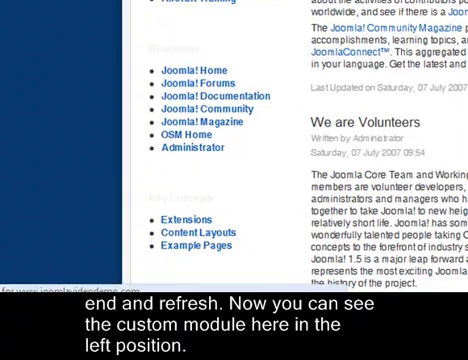
pyautogui.scroll(-3)
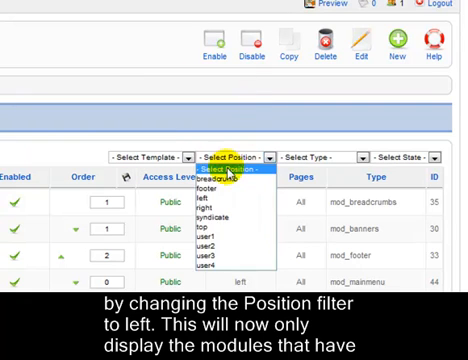
# - Filter modules by left position and save Aircraft Articles with a new order number at the bottom
pyautogui.click(224, 192)
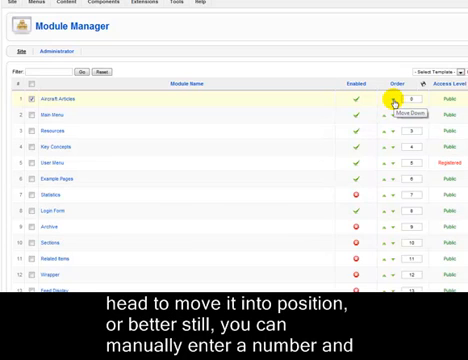
pyautogui.click(392, 100)
pyautogui.write('15')
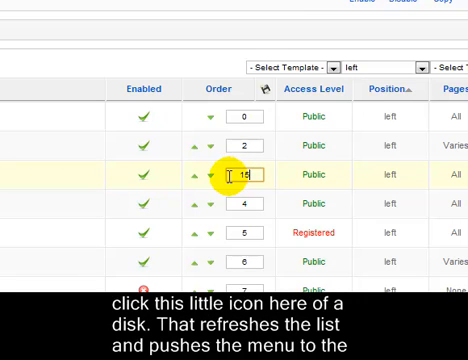
pyautogui.click(258, 92)
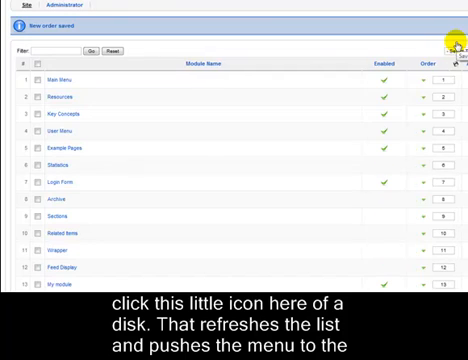
pyautogui.click(452, 36)
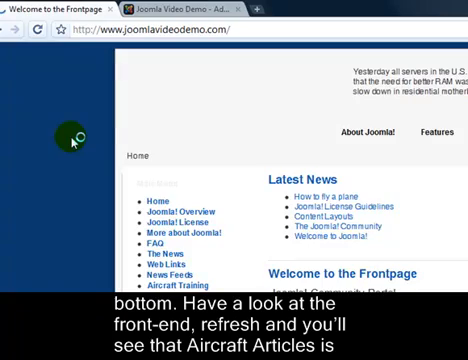
# - Scroll the refreshed front-end left column to see Aircraft Articles below My module
pyautogui.scroll(-3)
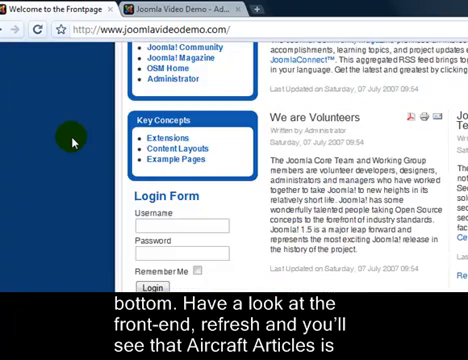
pyautogui.scroll(-3)
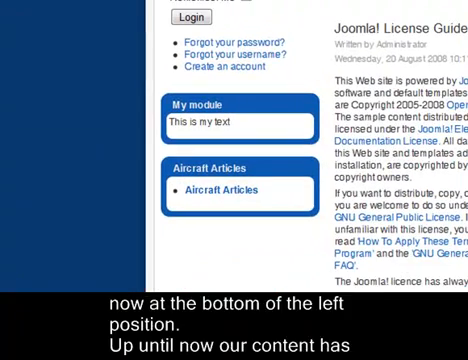